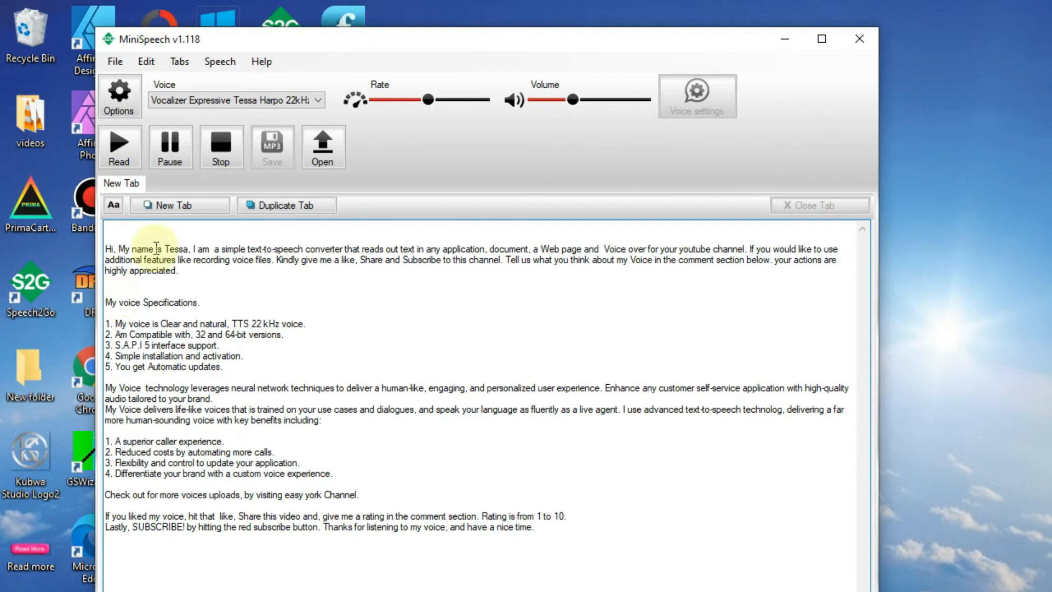
Start reading the pasted text aloud with the Vocalizer Expressive Tessa voice, highlighting the opening paragraph's words
double_click(123, 248)
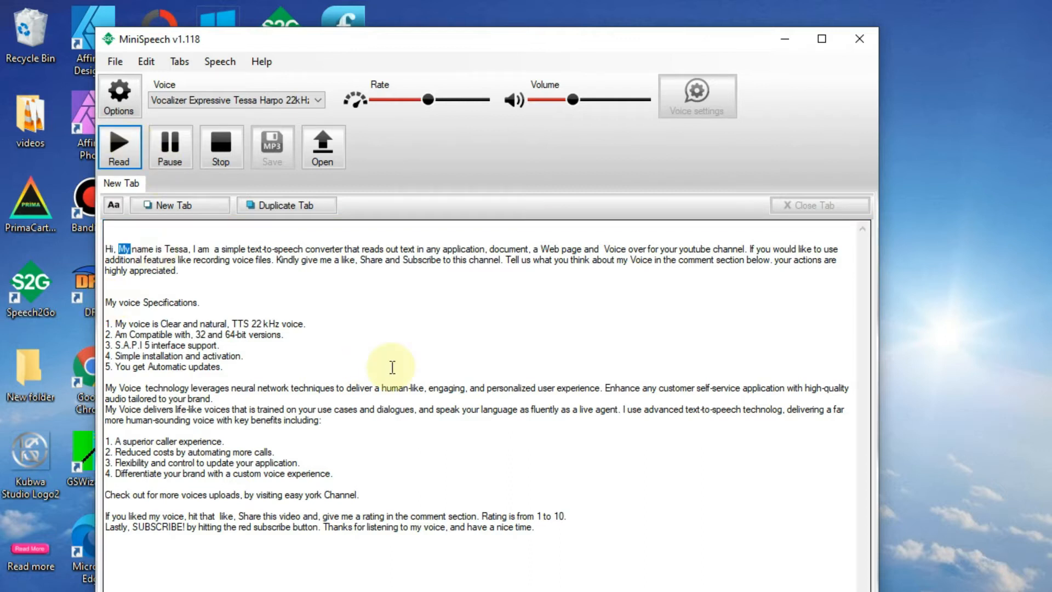
double_click(203, 249)
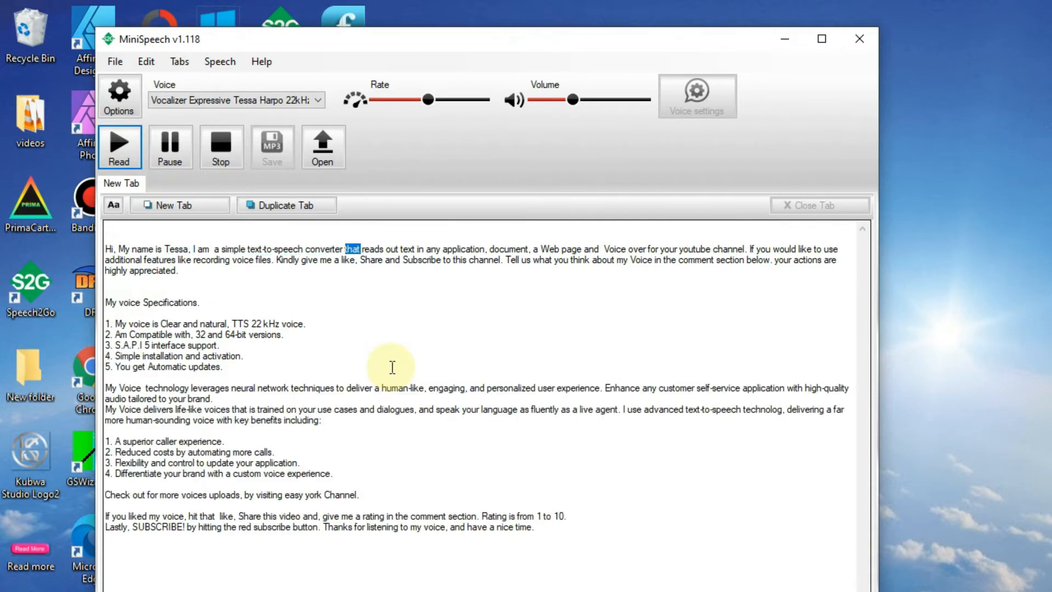
double_click(512, 249)
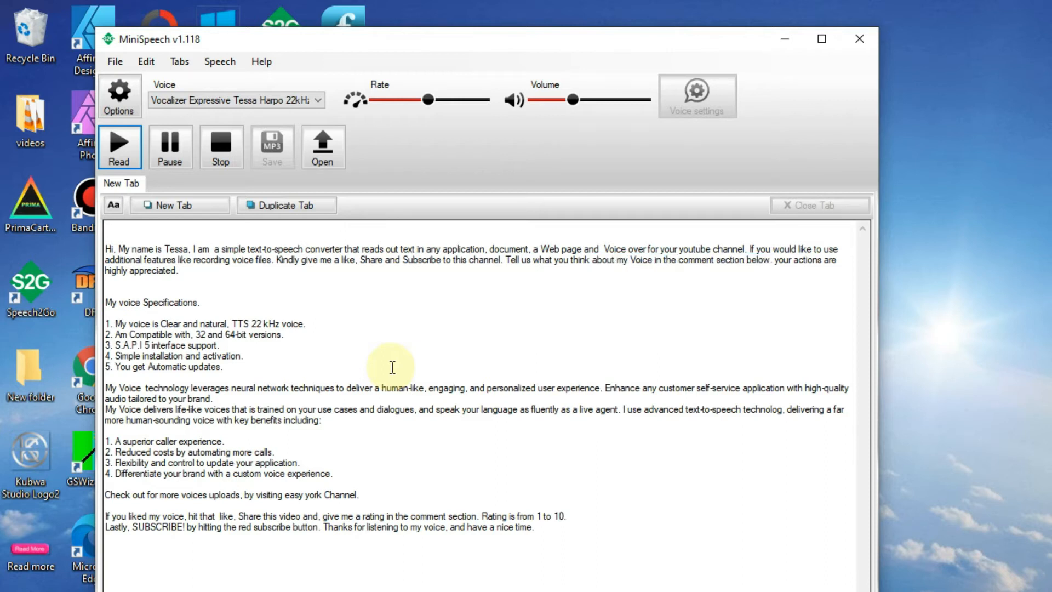
double_click(151, 270)
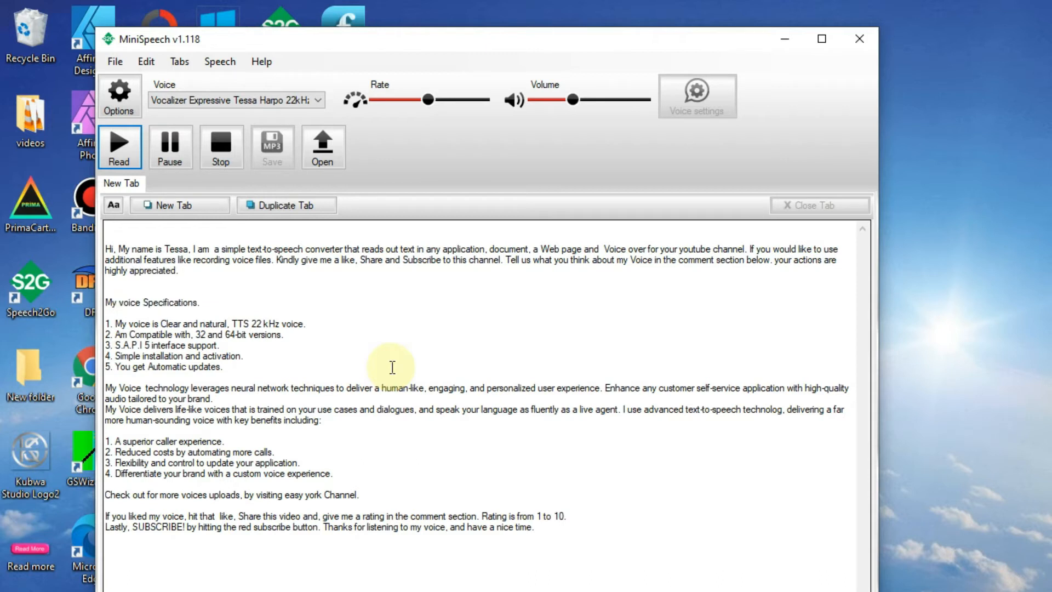
Follow the narration through the numbered voice specifications list into the neural network technology paragraph
double_click(119, 324)
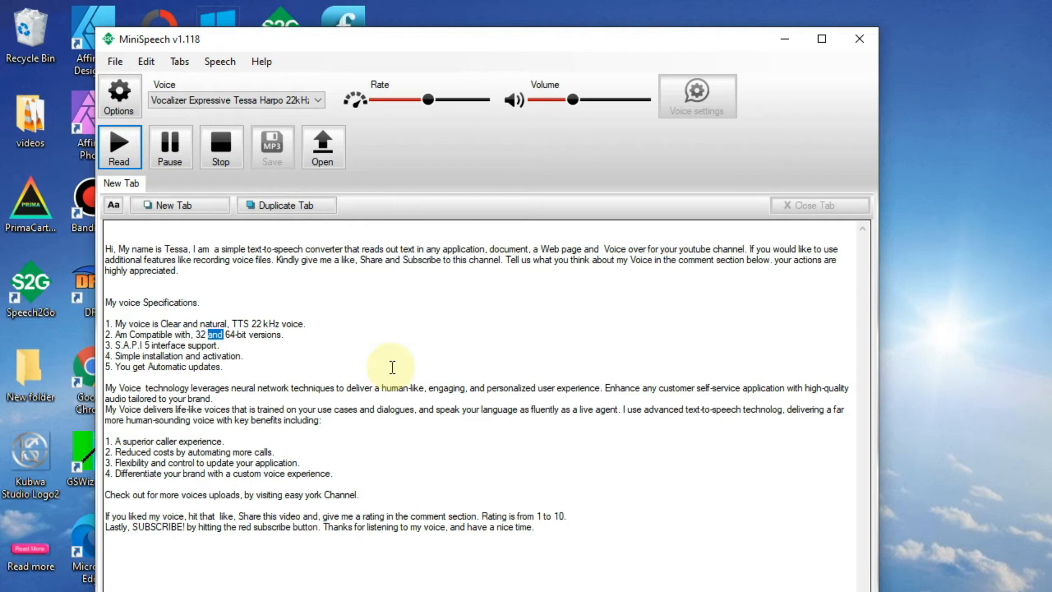
double_click(267, 335)
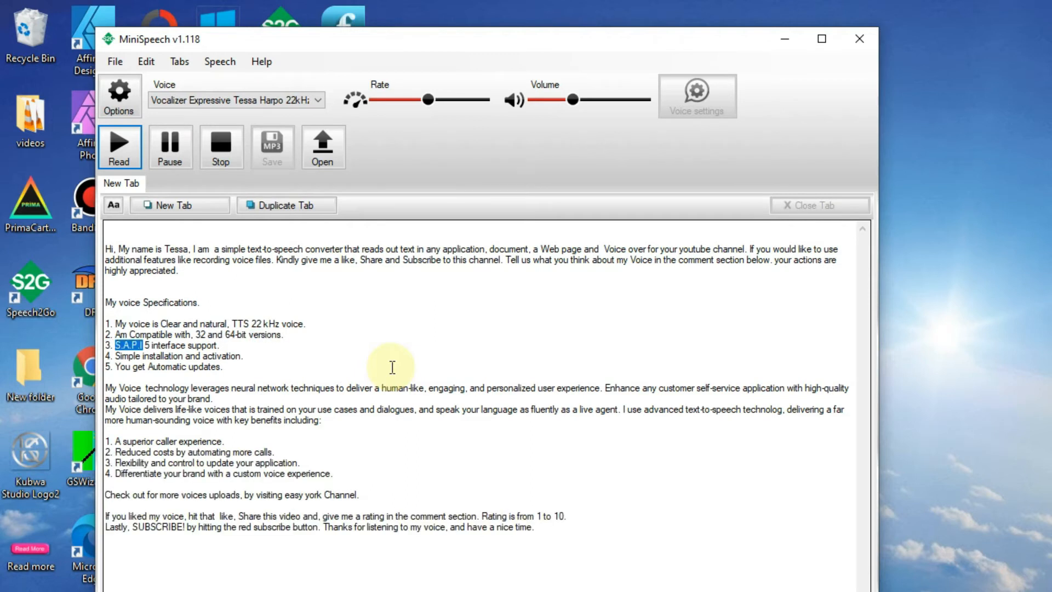
double_click(208, 345)
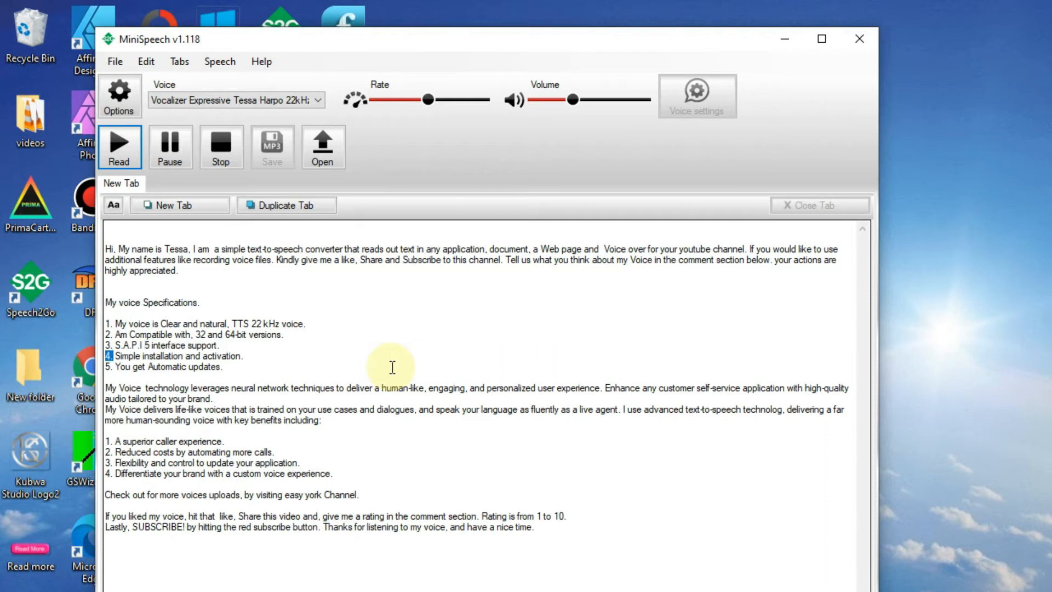
double_click(162, 355)
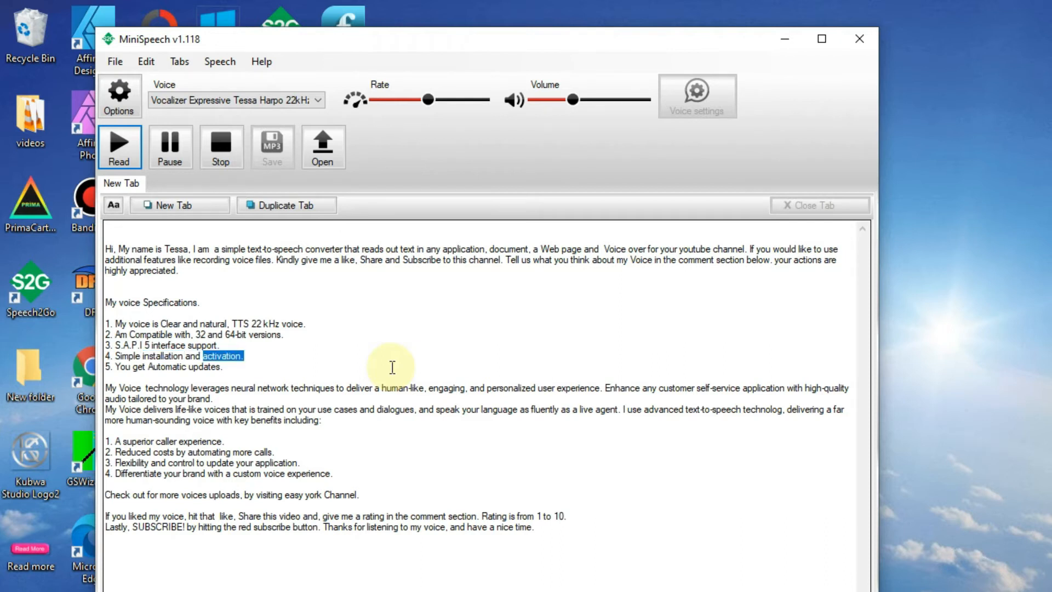
left_click(392, 367)
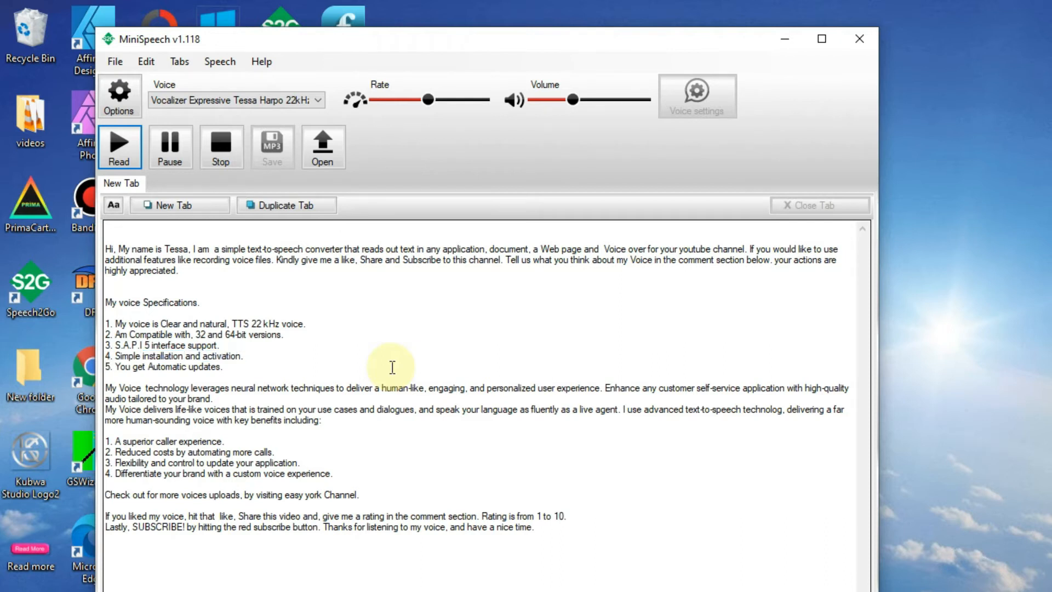
double_click(205, 366)
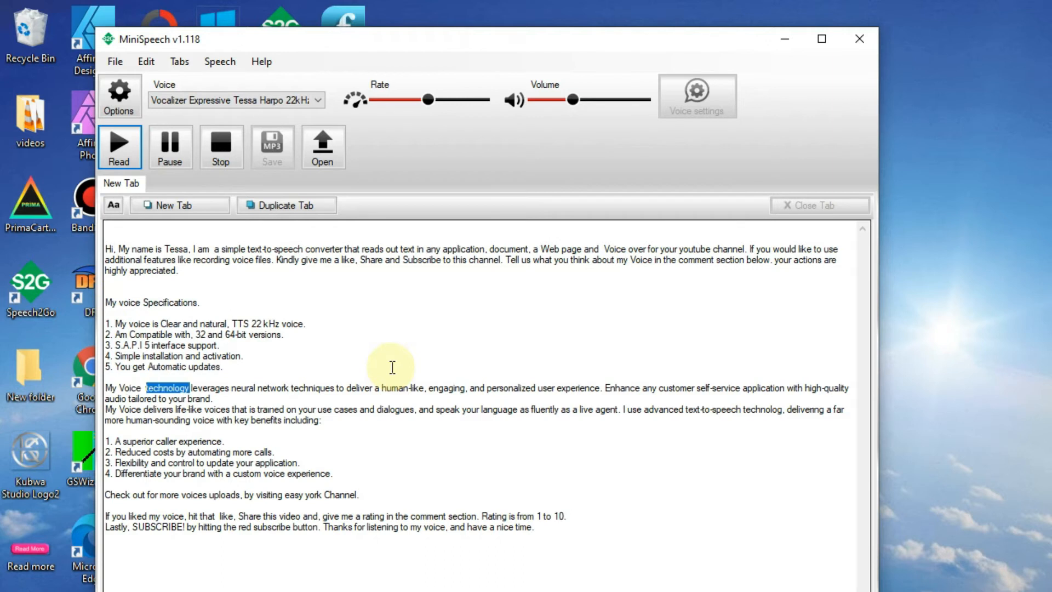
Follow the narration through the human-like voices paragraph up to the word 'including'
double_click(313, 387)
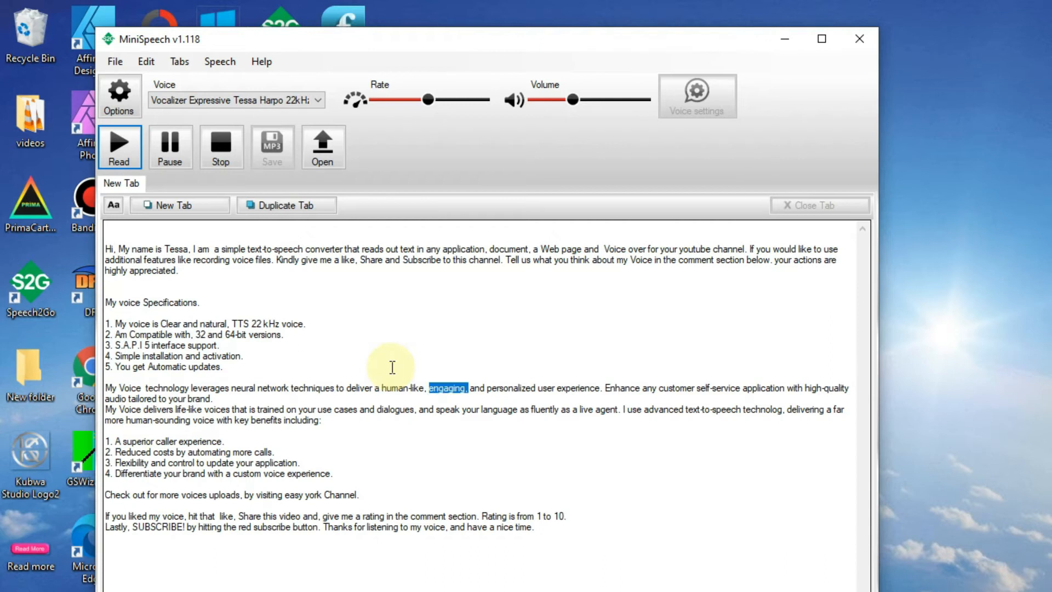
double_click(545, 388)
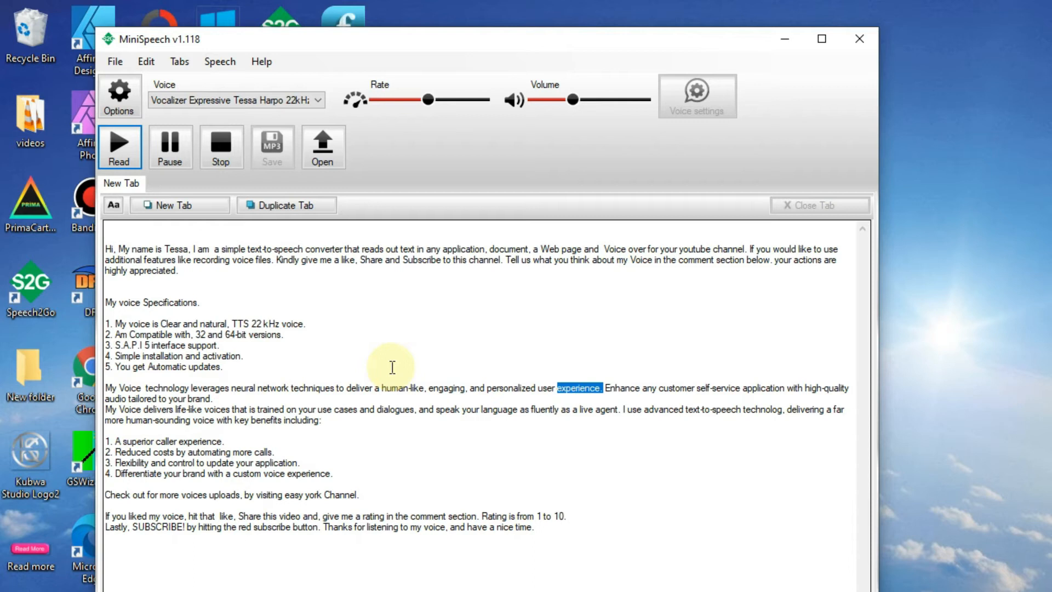
double_click(719, 388)
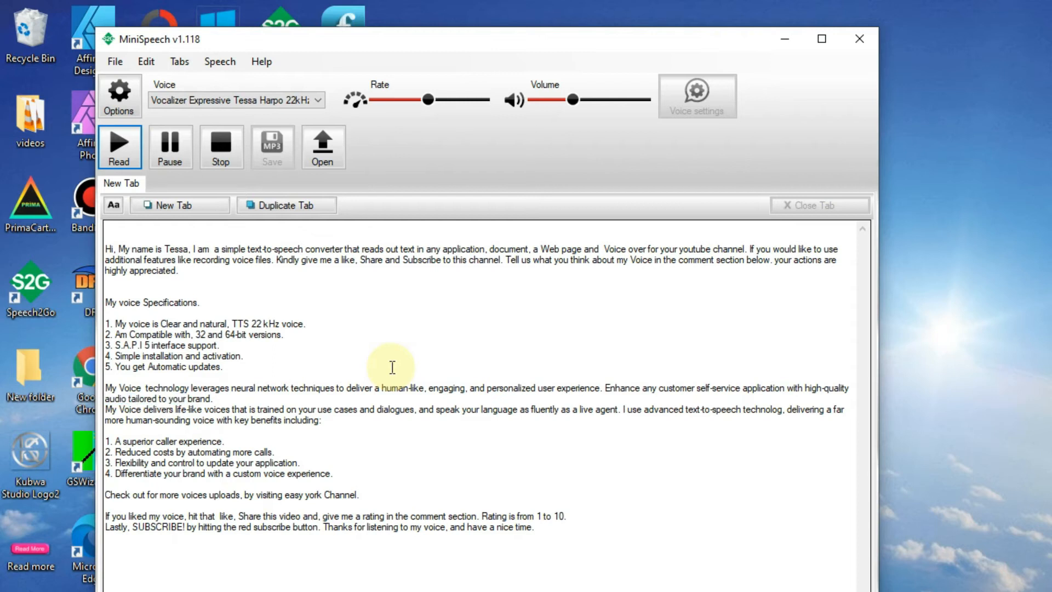
double_click(157, 408)
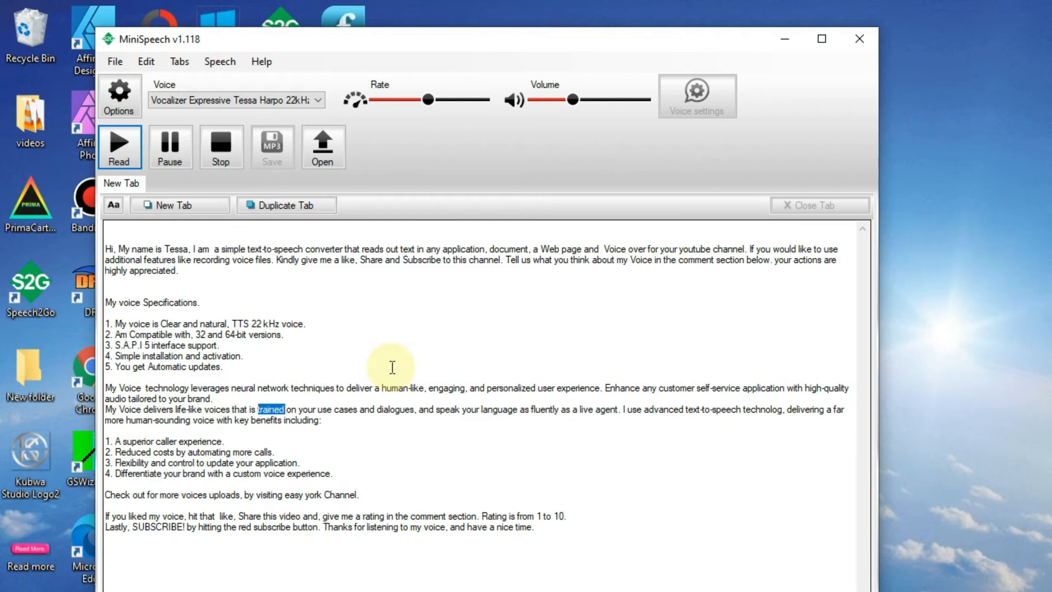
double_click(425, 409)
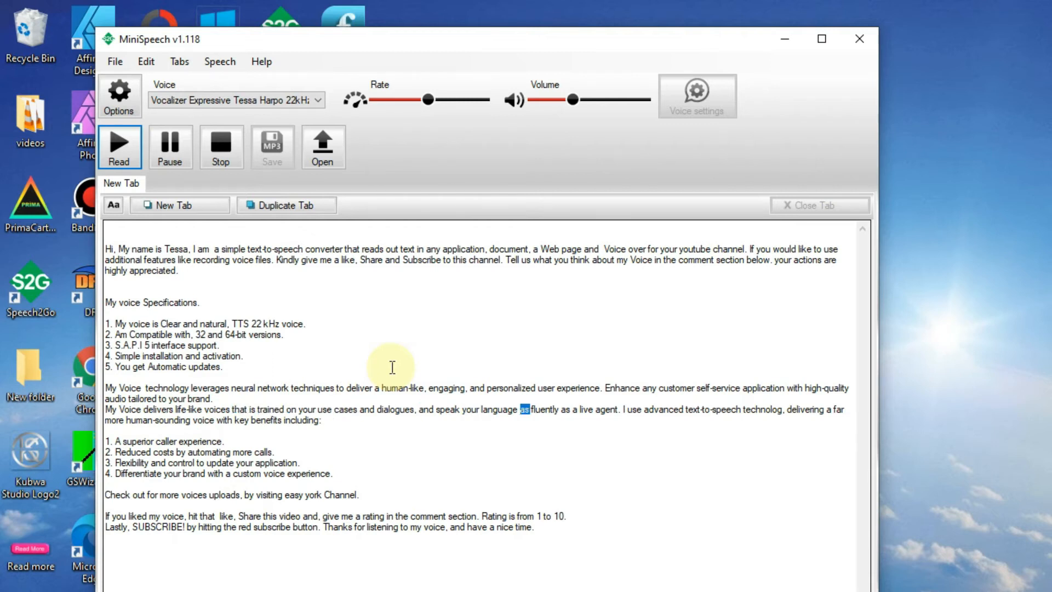
left_click(525, 408)
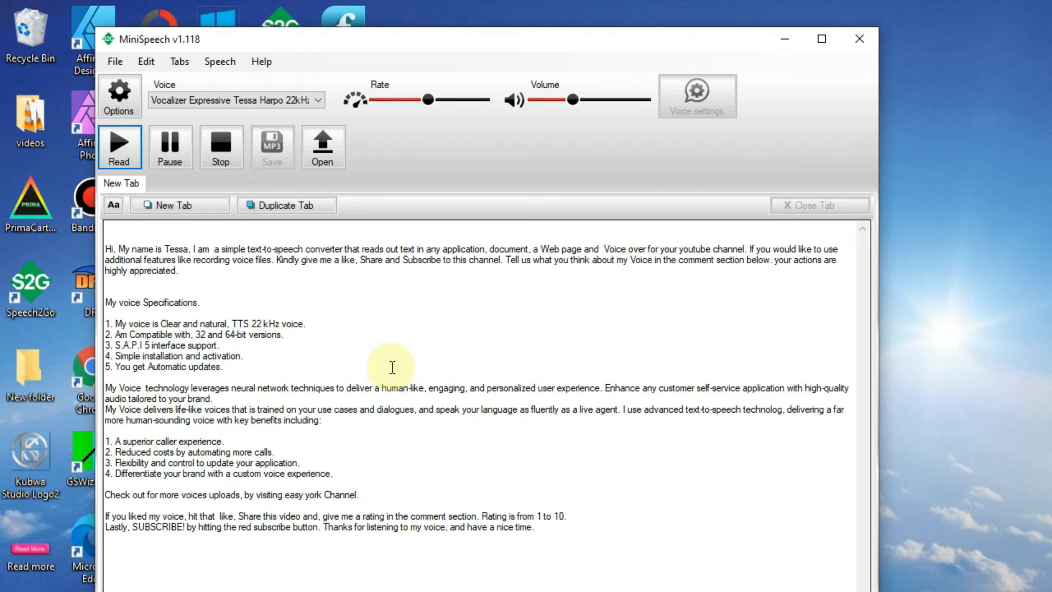
double_click(713, 409)
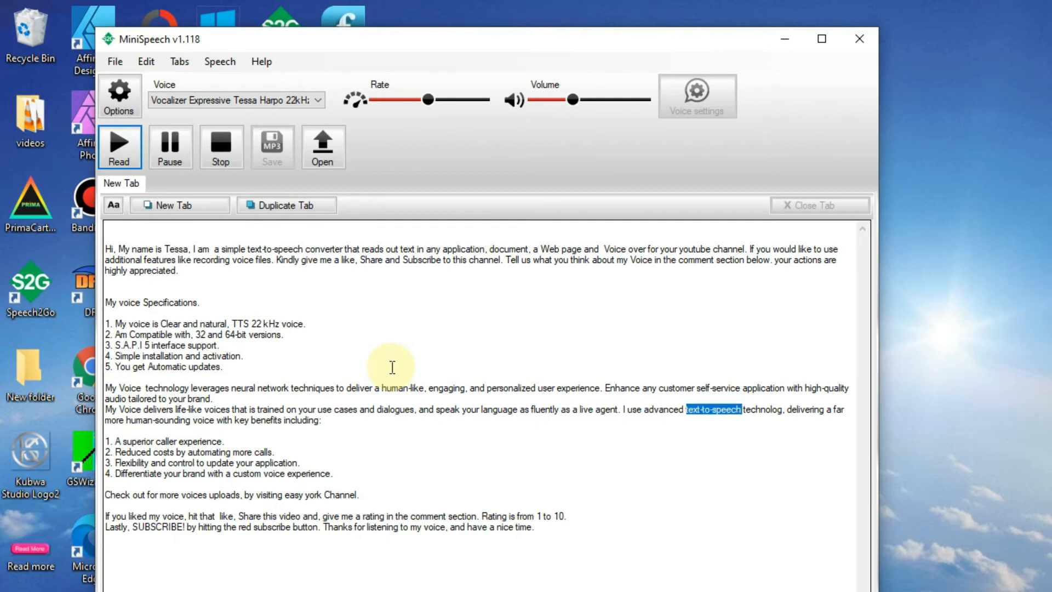
double_click(805, 408)
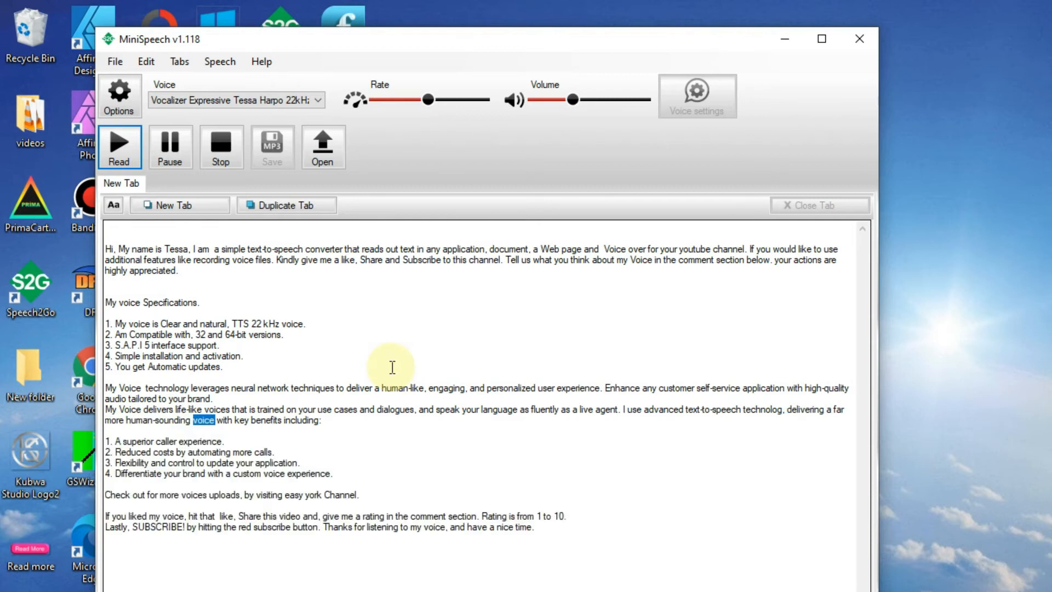
double_click(302, 420)
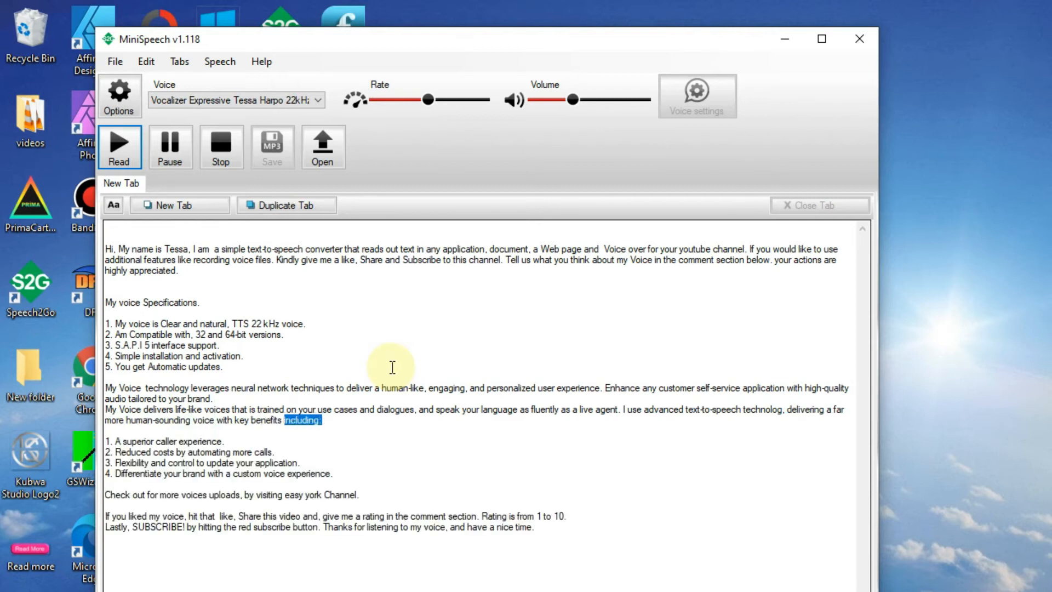
double_click(167, 442)
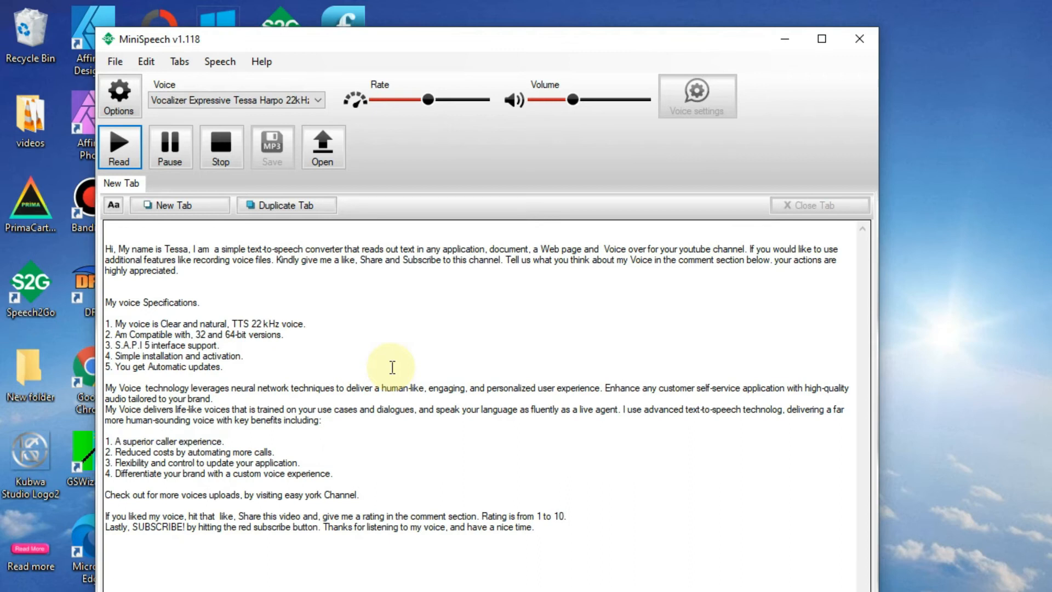
Follow the narration through the four-item benefits list and channel note into the closing rating paragraph
double_click(164, 452)
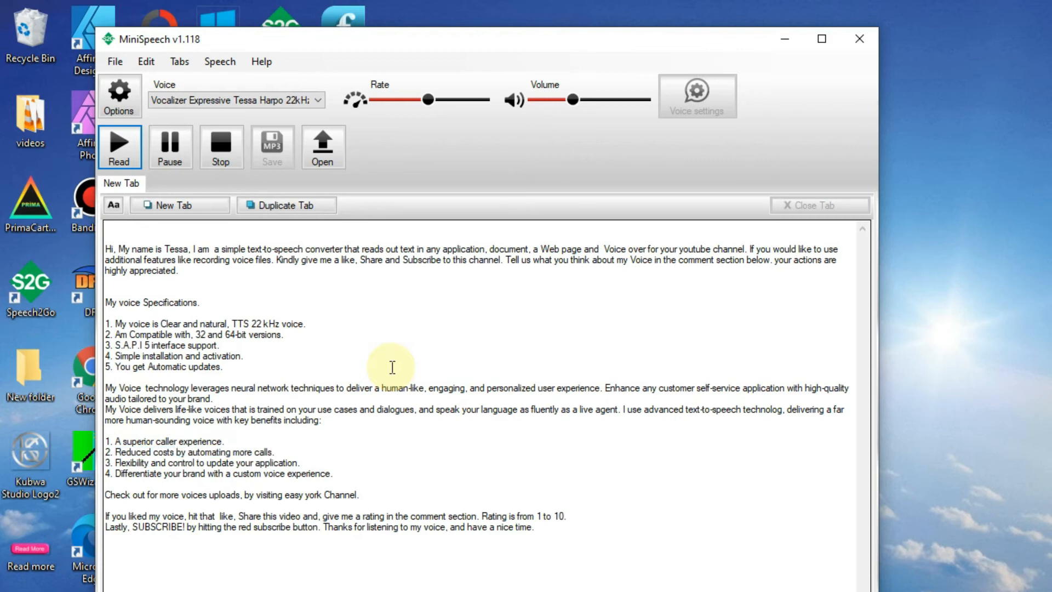
double_click(158, 462)
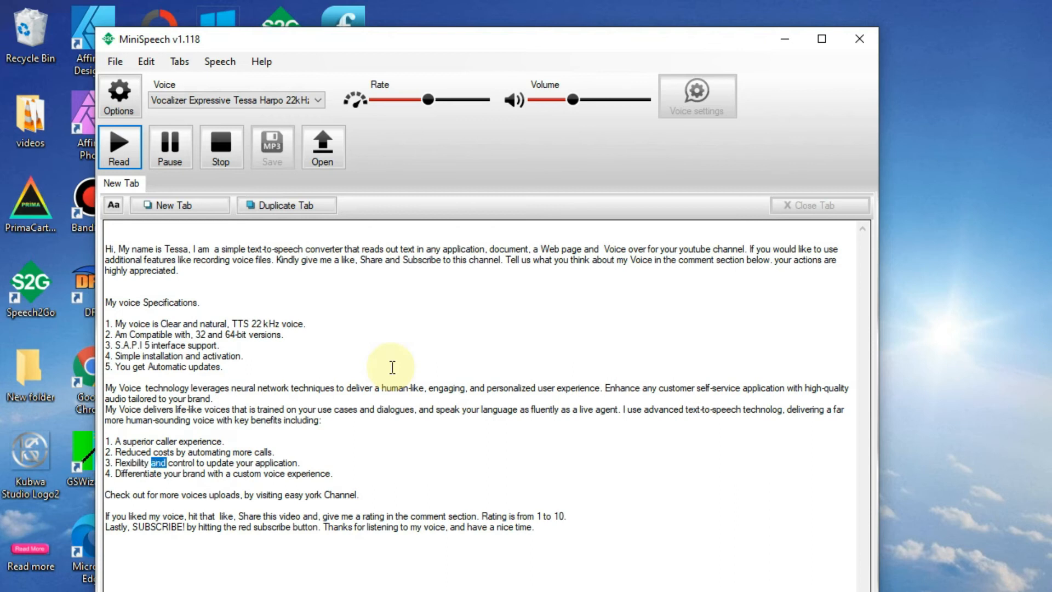
double_click(276, 463)
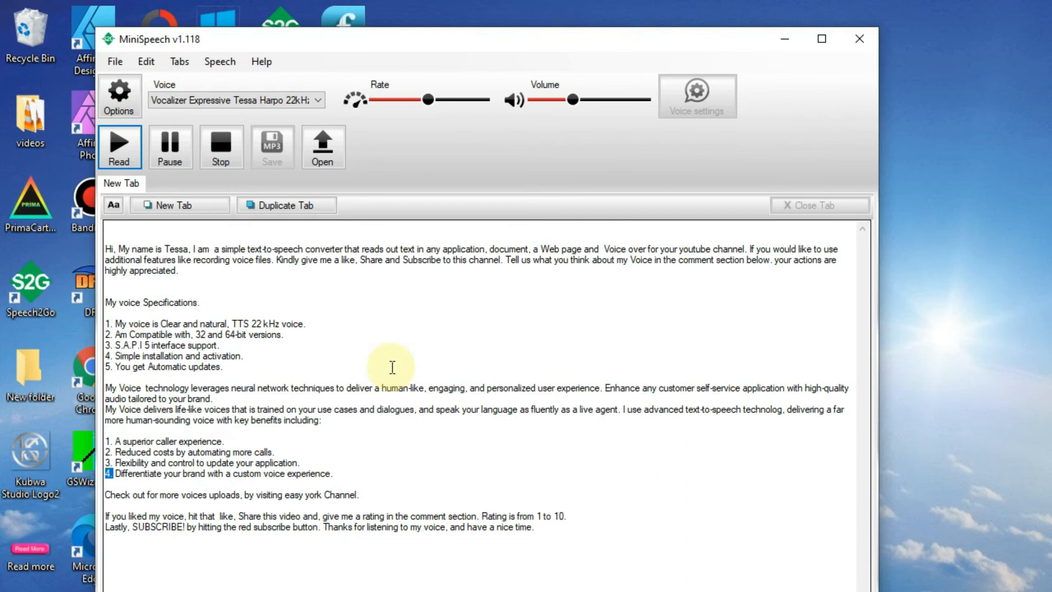
double_click(194, 473)
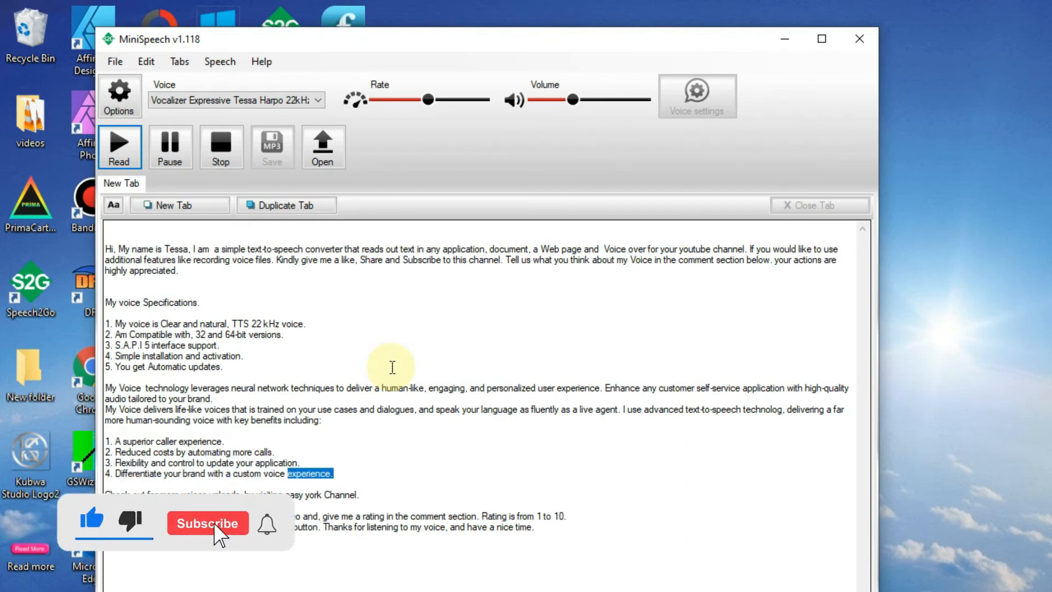
left_click(207, 523)
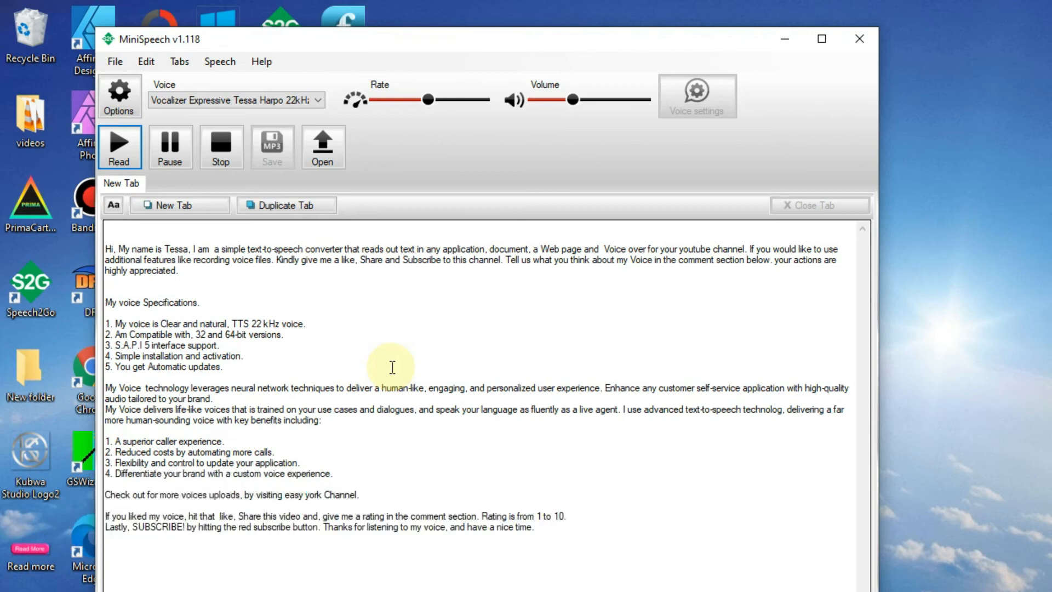
double_click(193, 516)
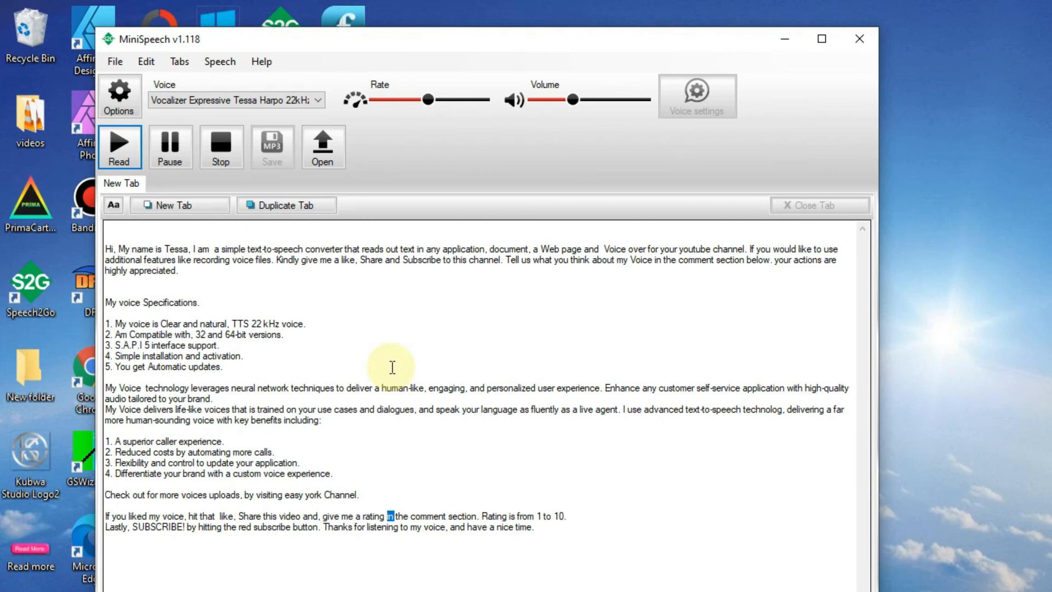
Follow the narration through the final subscribe sentence to the closing thanks about having a nice time
double_click(495, 515)
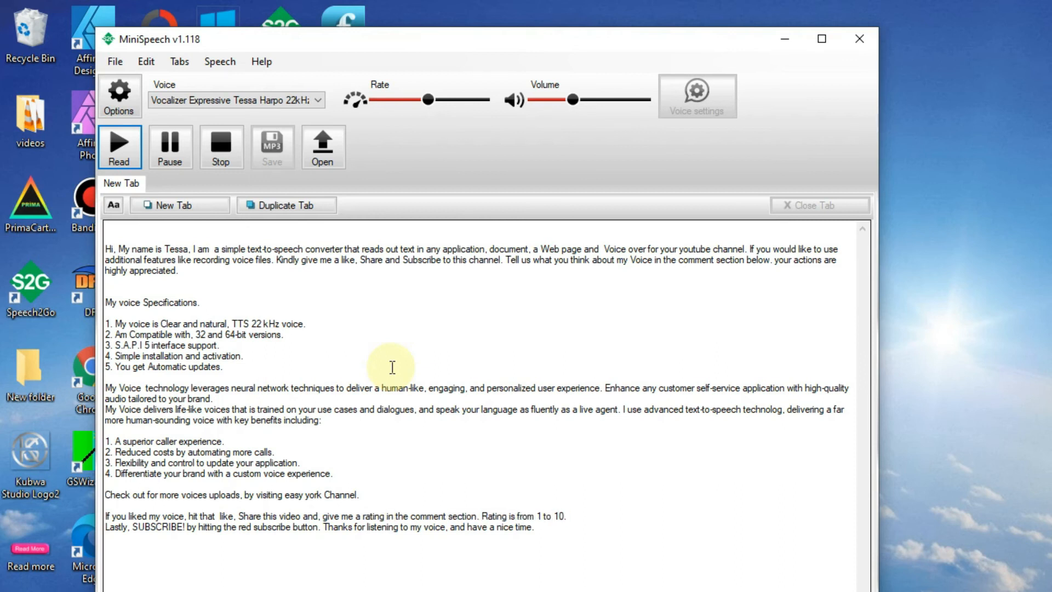
double_click(190, 528)
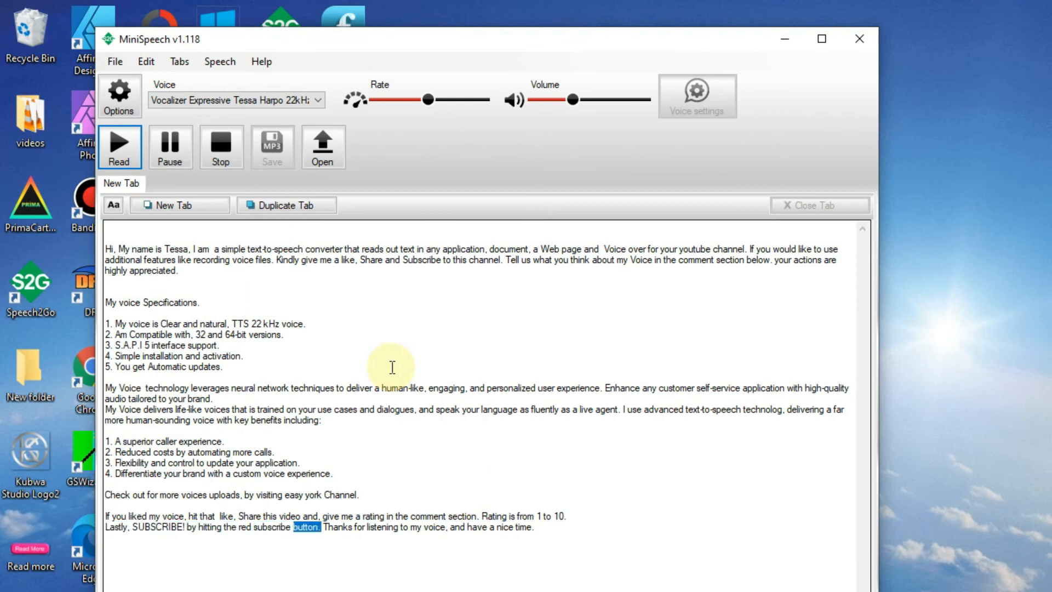
double_click(360, 527)
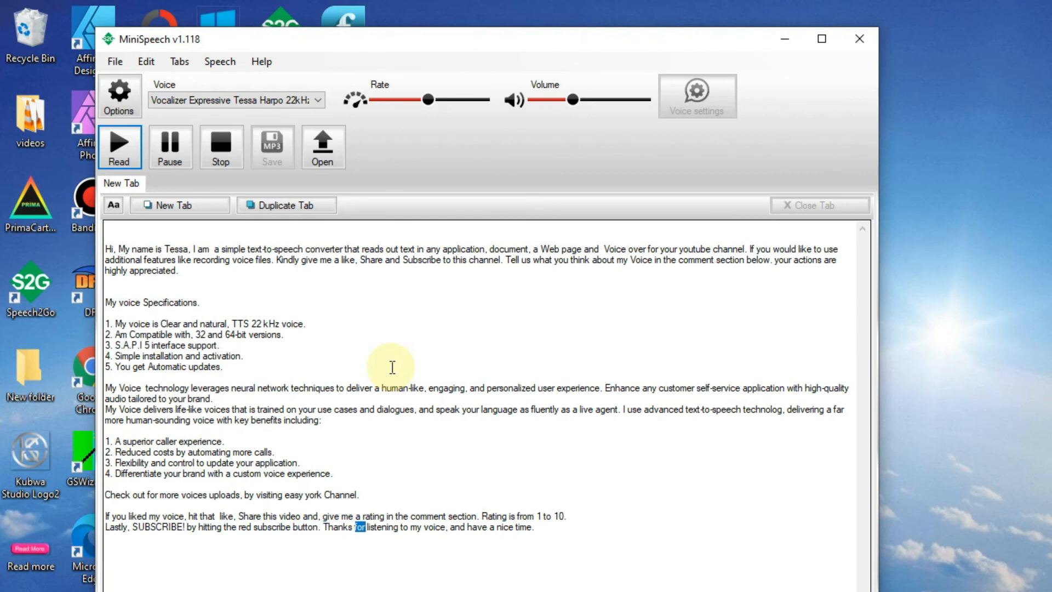
double_click(477, 528)
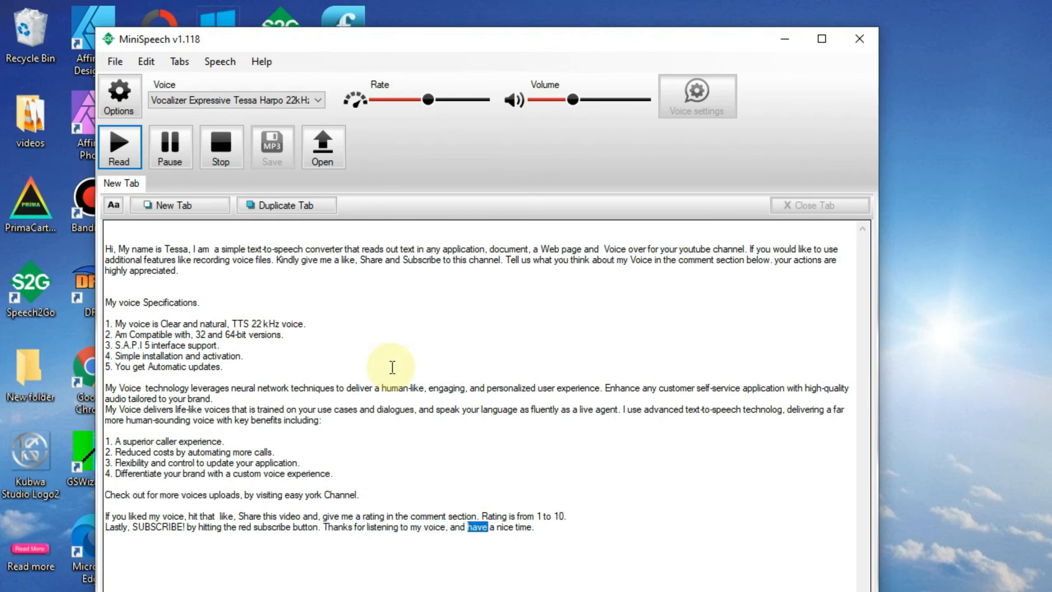